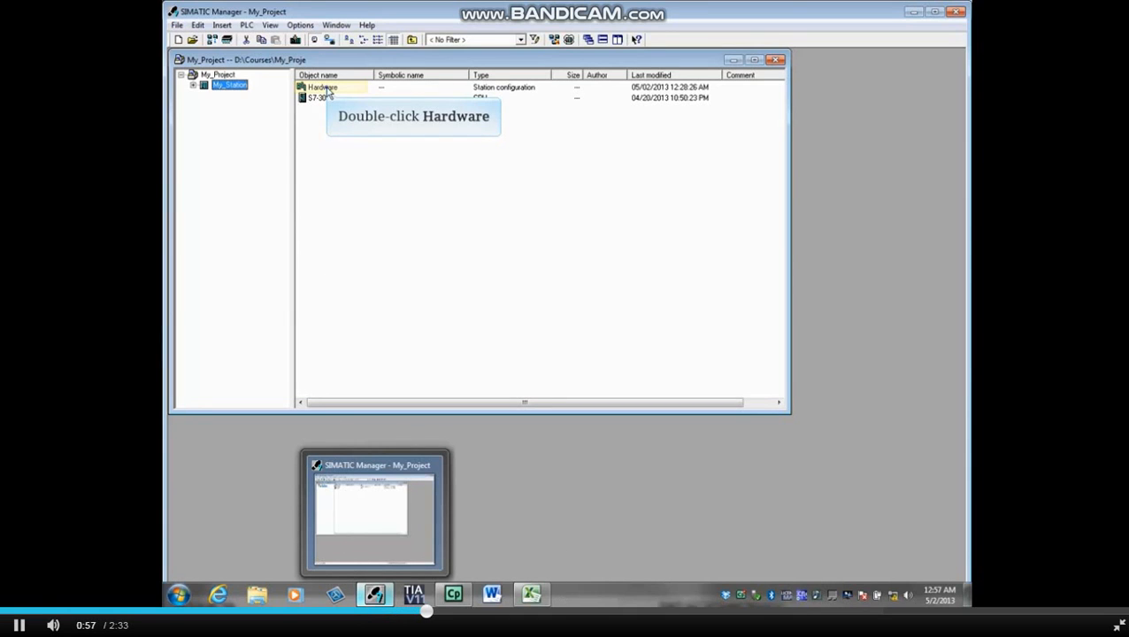
- Launch HW Config for the station and start Install GSD File from the Options menu
double_click(320, 88)
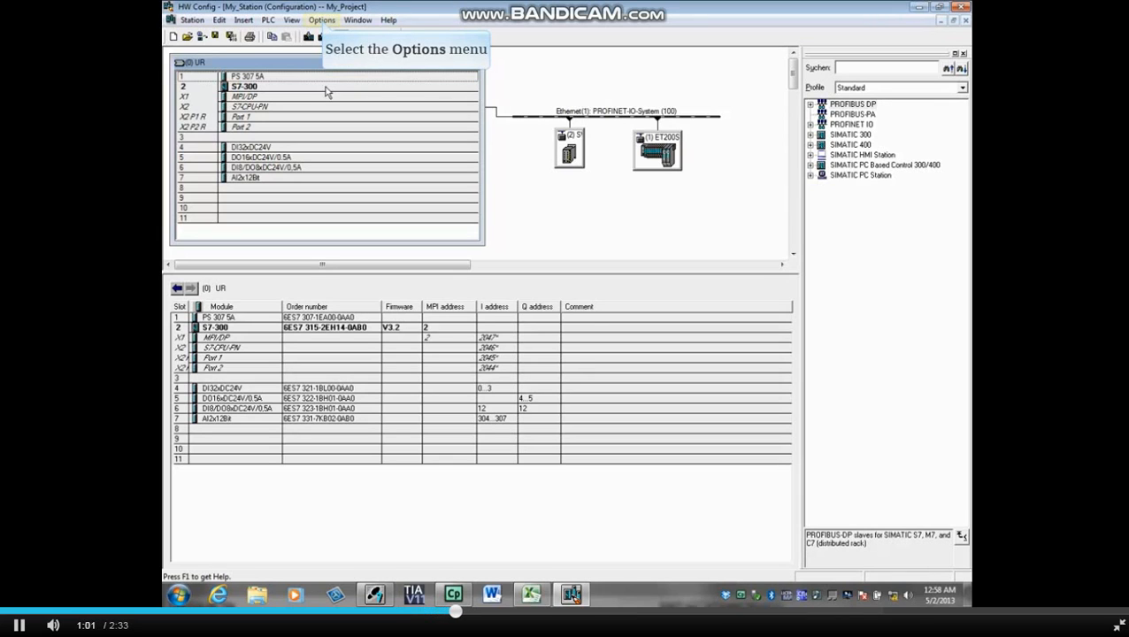
left_click(320, 20)
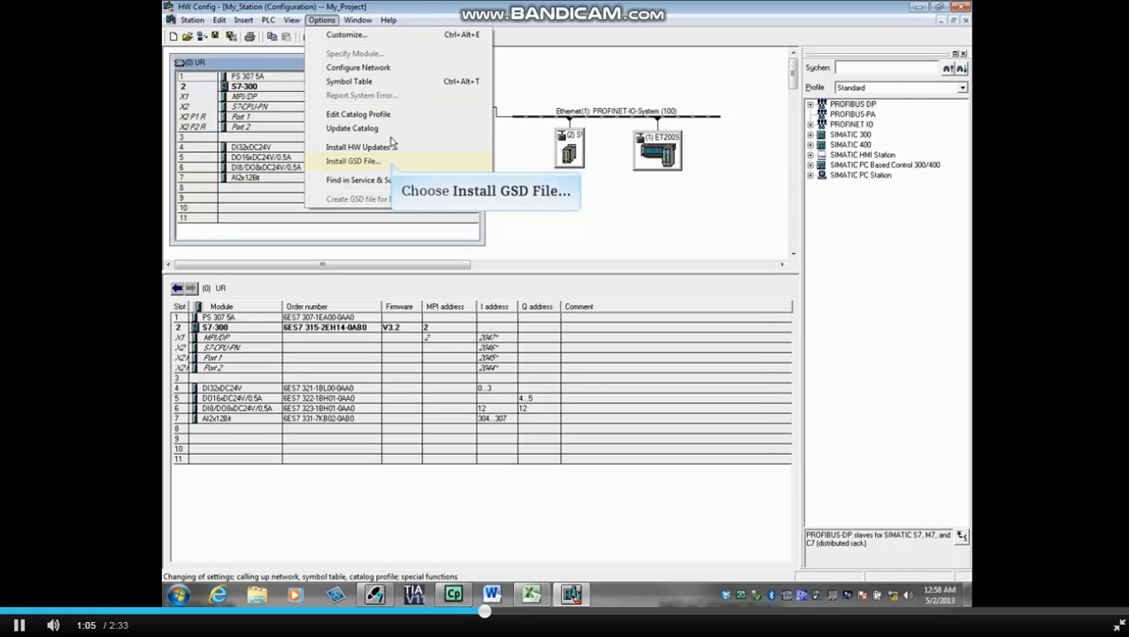
left_click(349, 163)
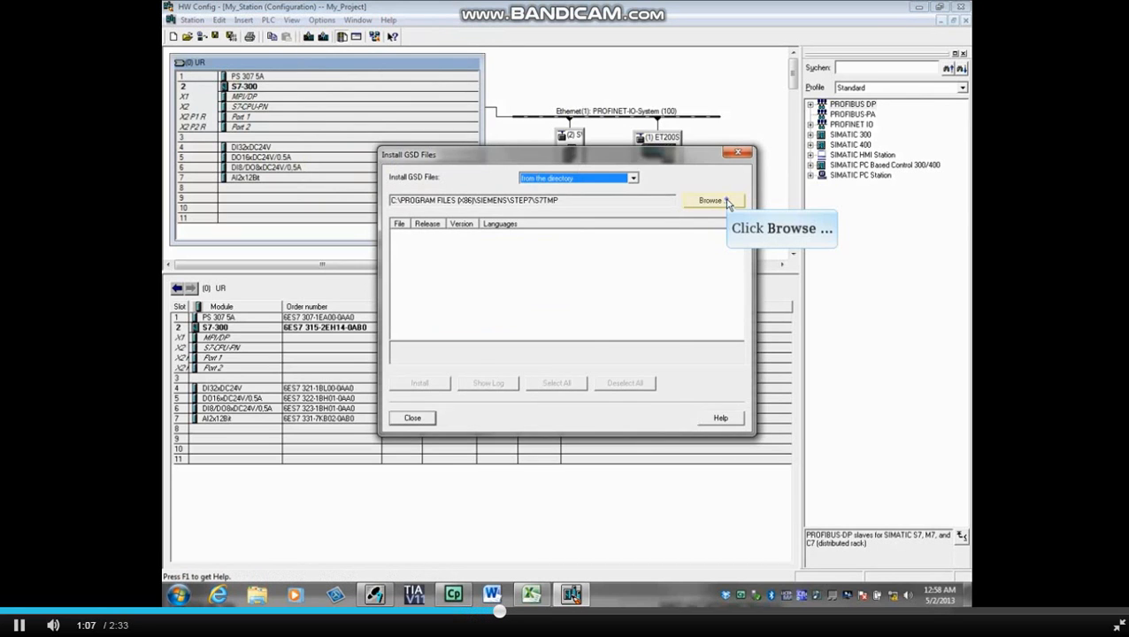
- Browse to My Documents > 317T-GSD and select the CPU317T folder as GSD source
left_click(711, 200)
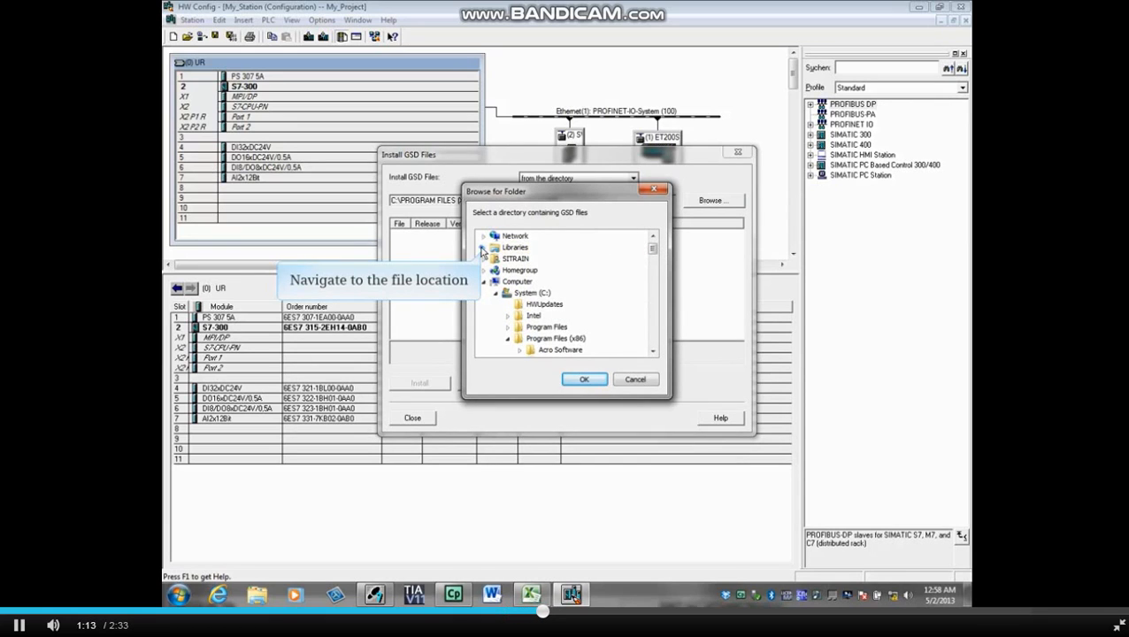
left_click(485, 248)
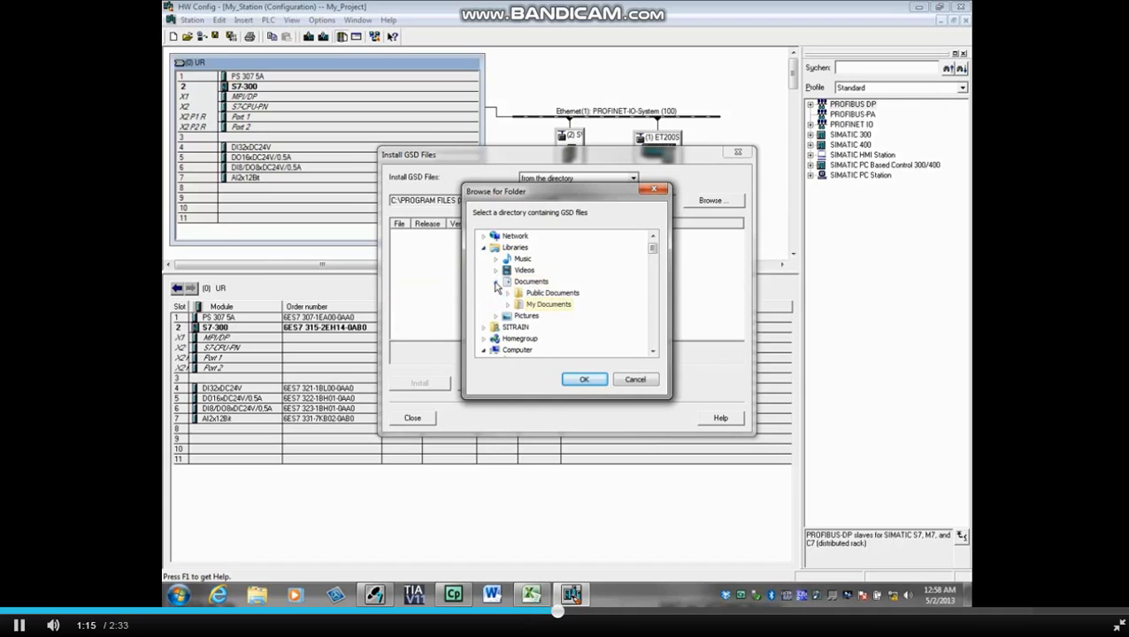
left_click(507, 305)
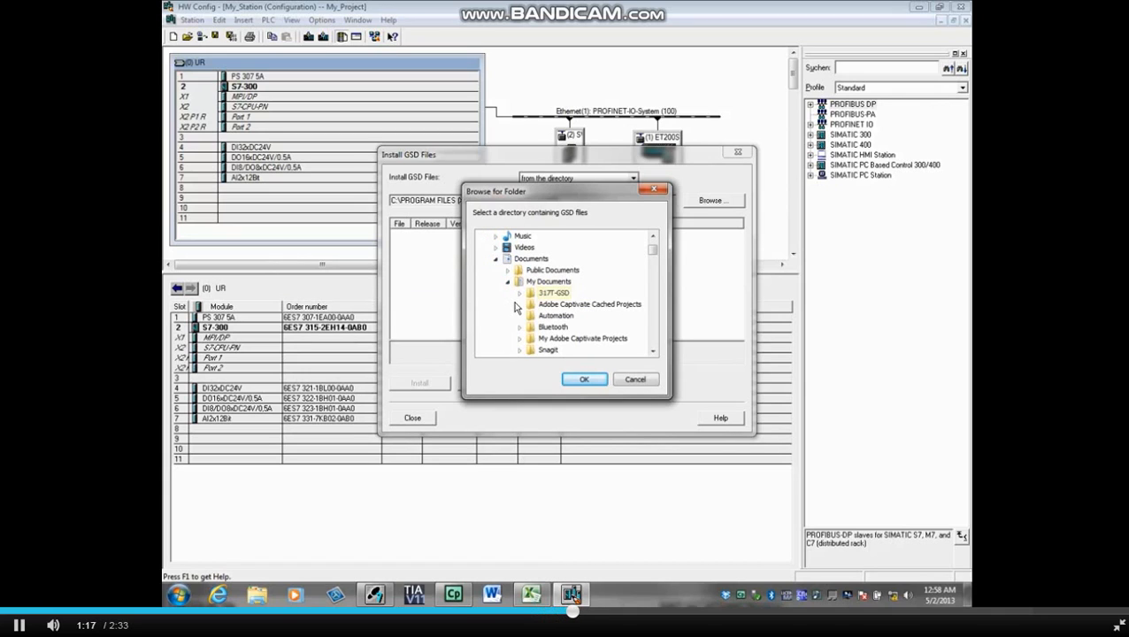
left_click(520, 292)
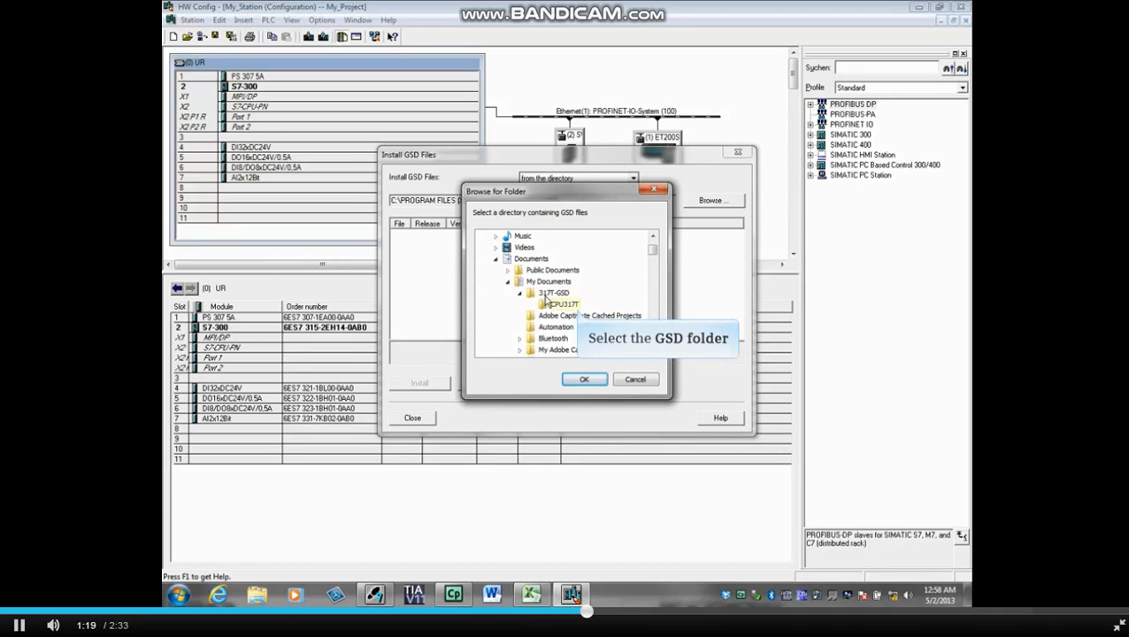
left_click(563, 304)
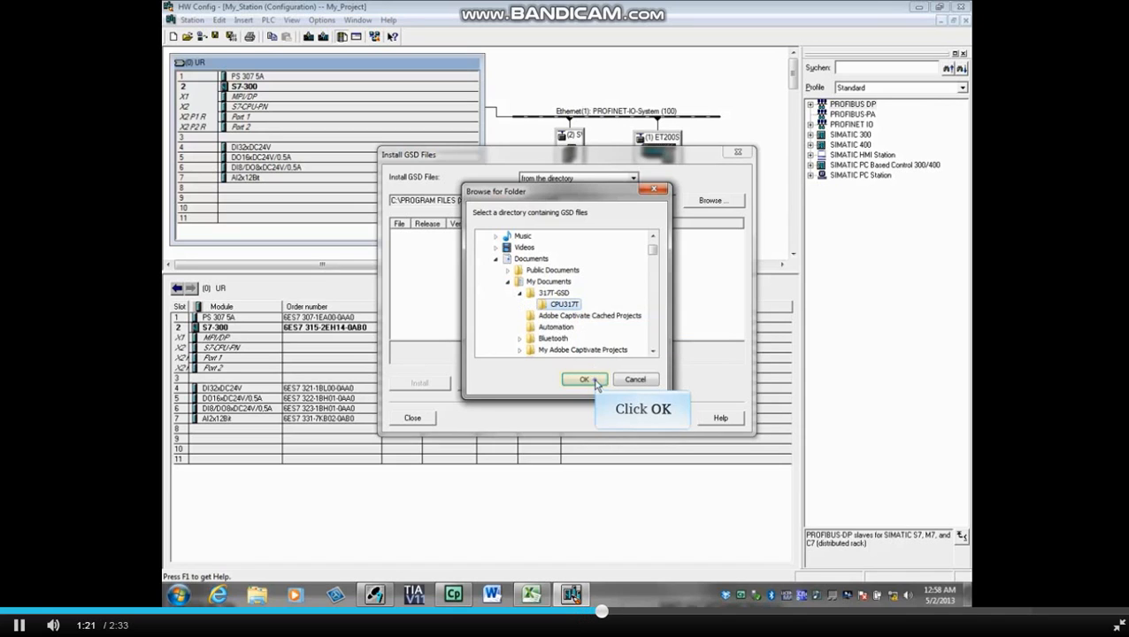
- Confirm the CPU317T folder, install its GSD files, accept the warning and acknowledge success
left_click(581, 379)
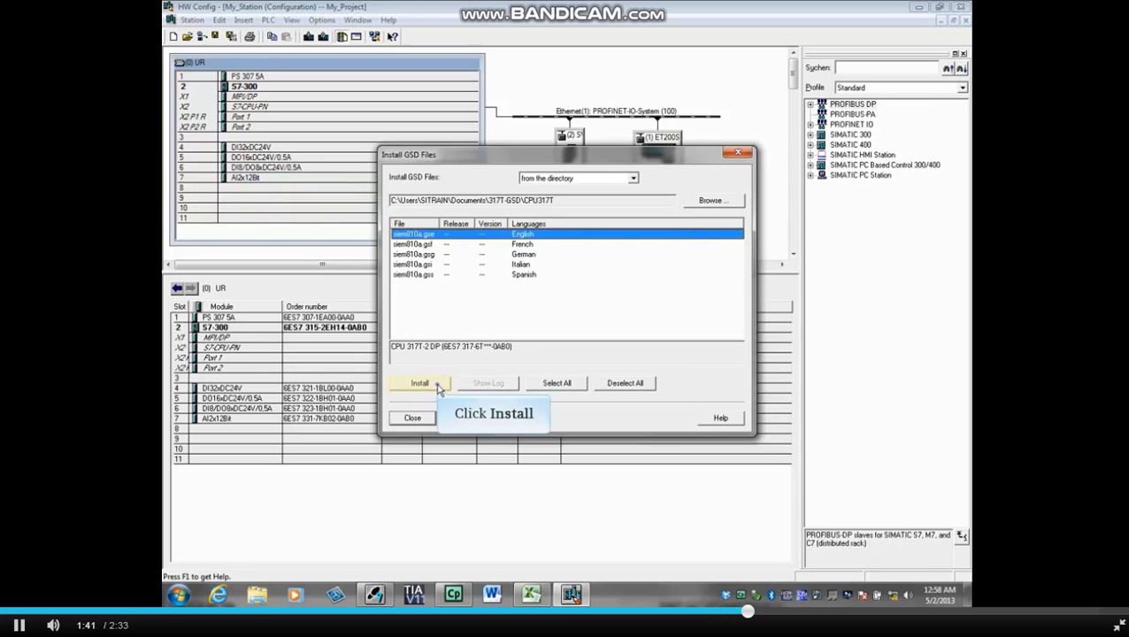
left_click(419, 383)
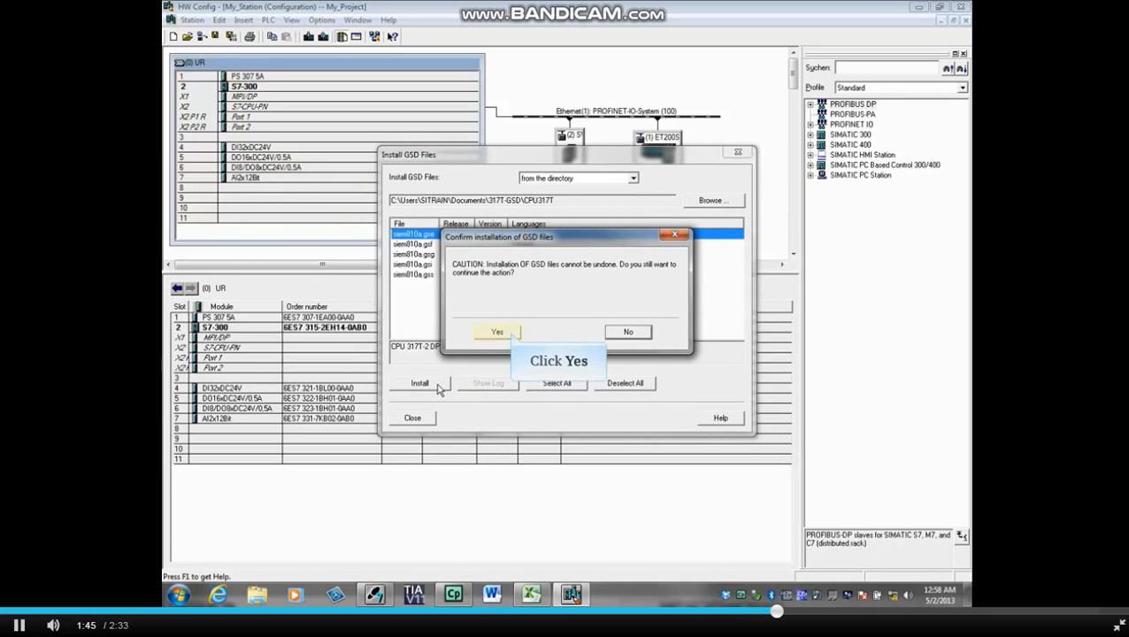
left_click(496, 333)
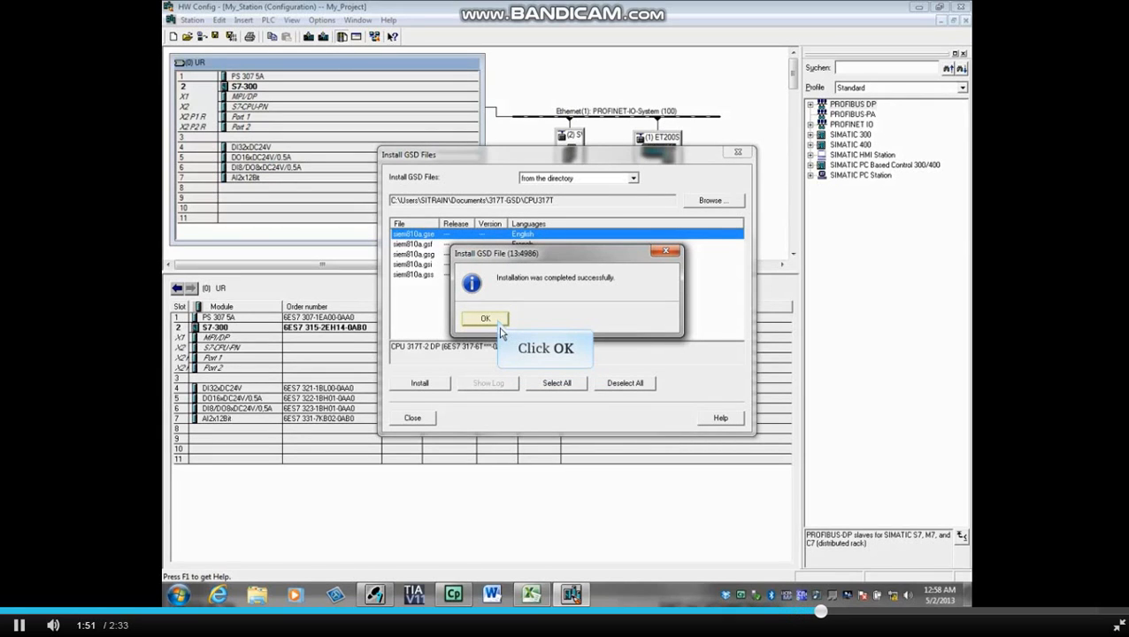
left_click(483, 319)
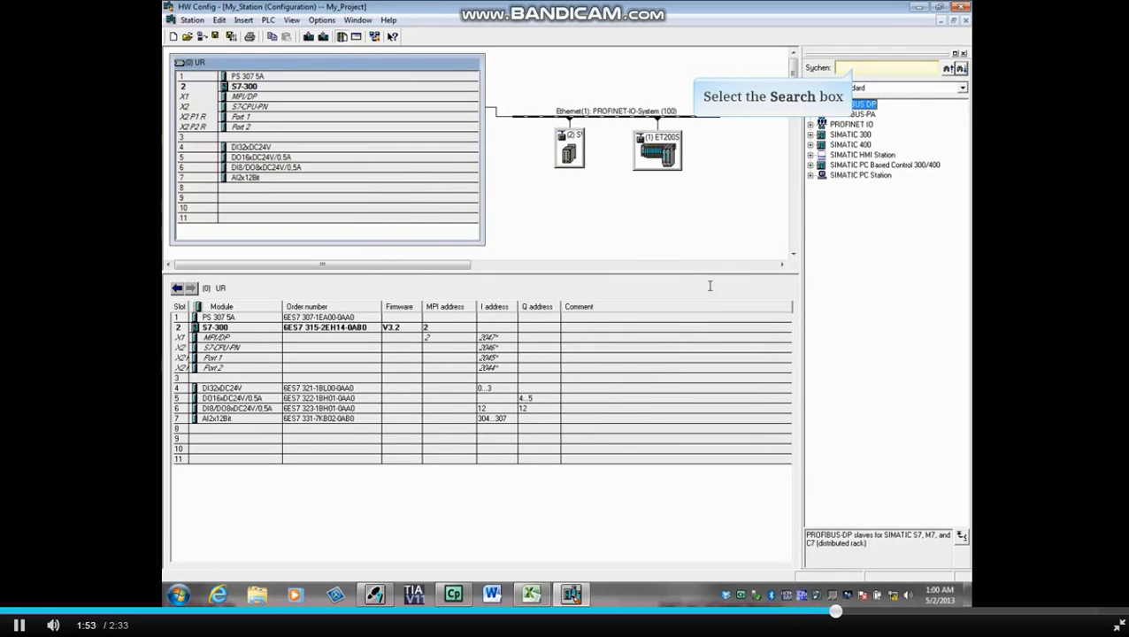
- Search the hardware catalog for '317' to locate the installed CPU 317T device
left_click(876, 67)
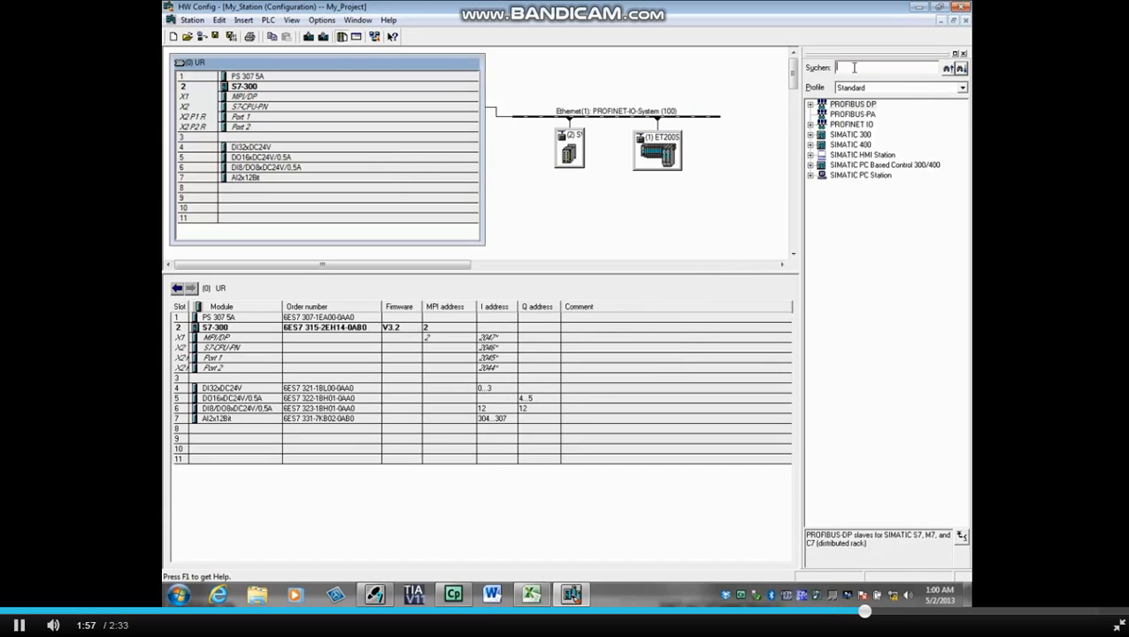
type("317")
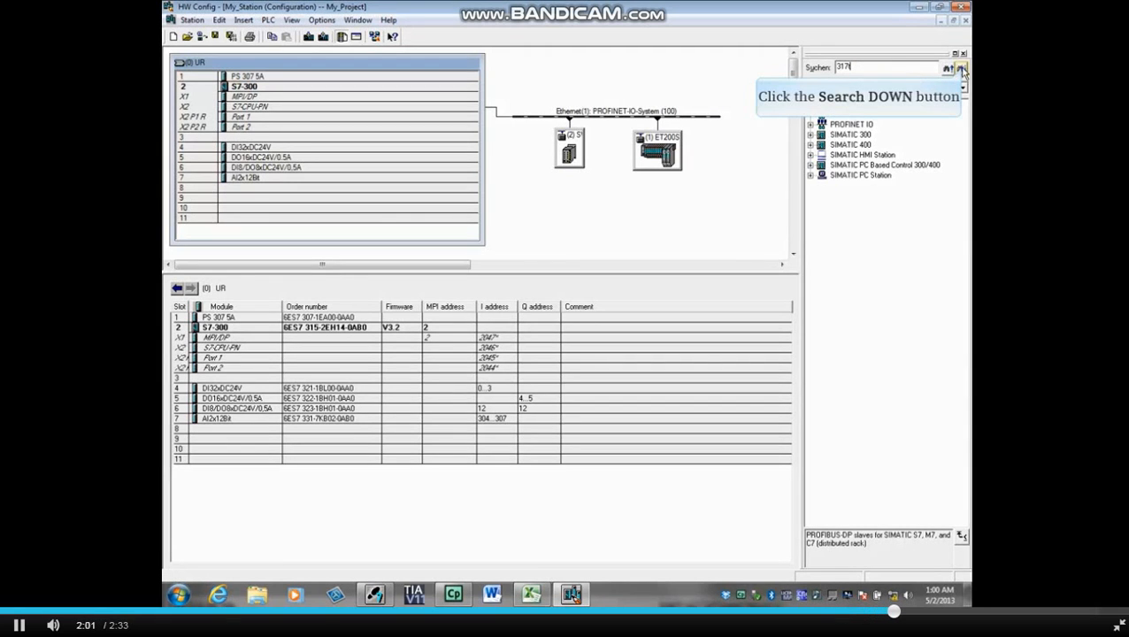
left_click(963, 69)
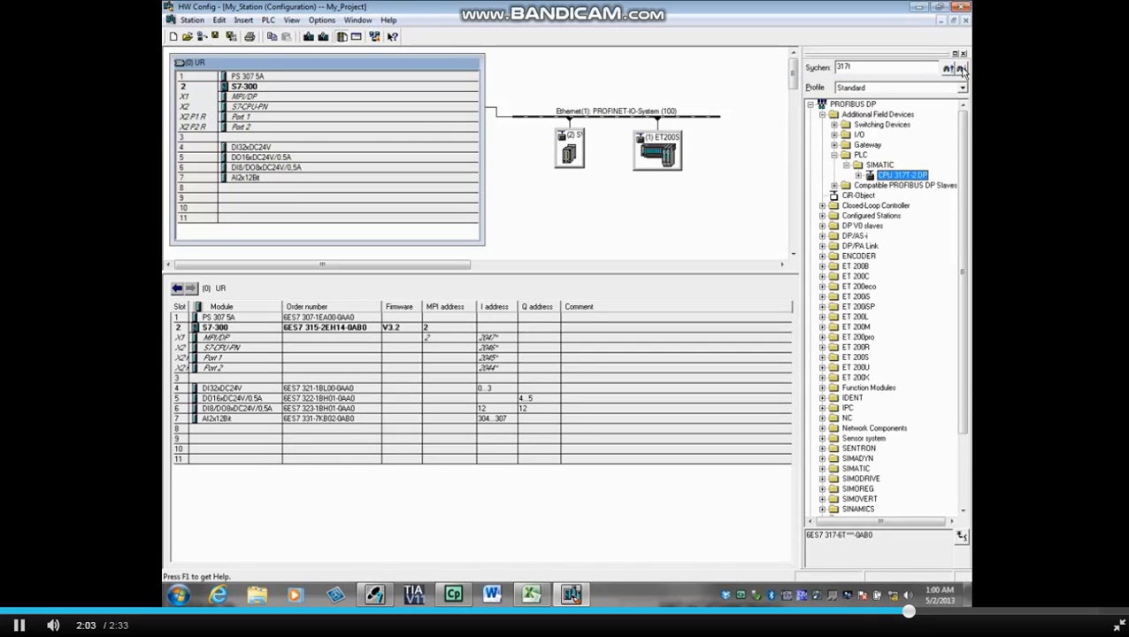